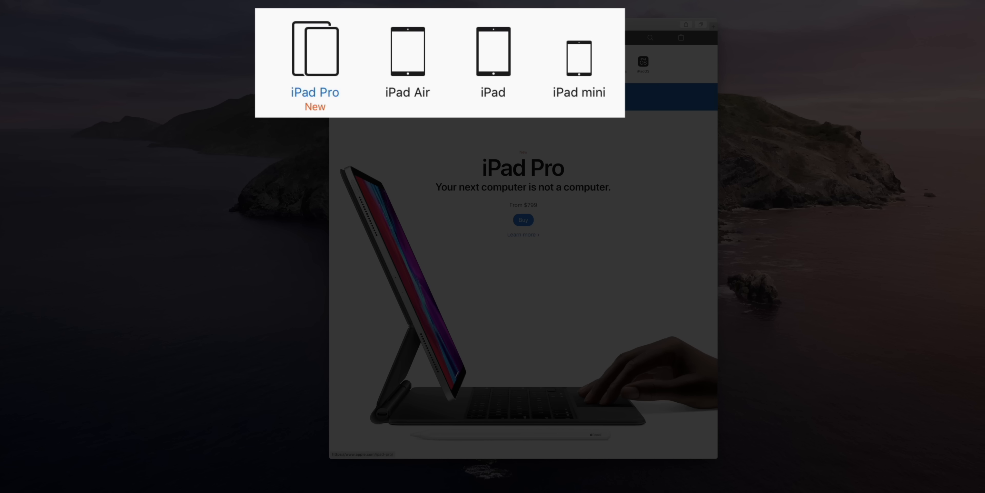
mouse_move(579, 91)
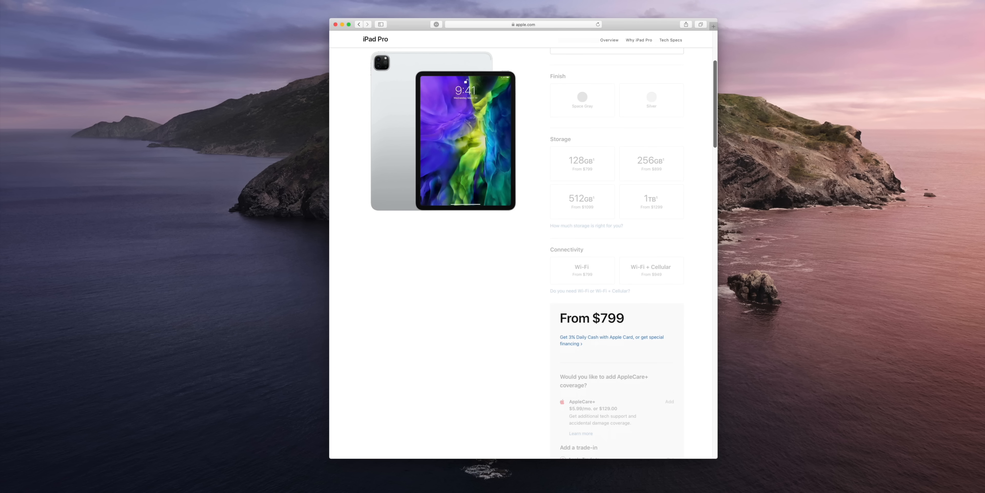
scroll("down", 3)
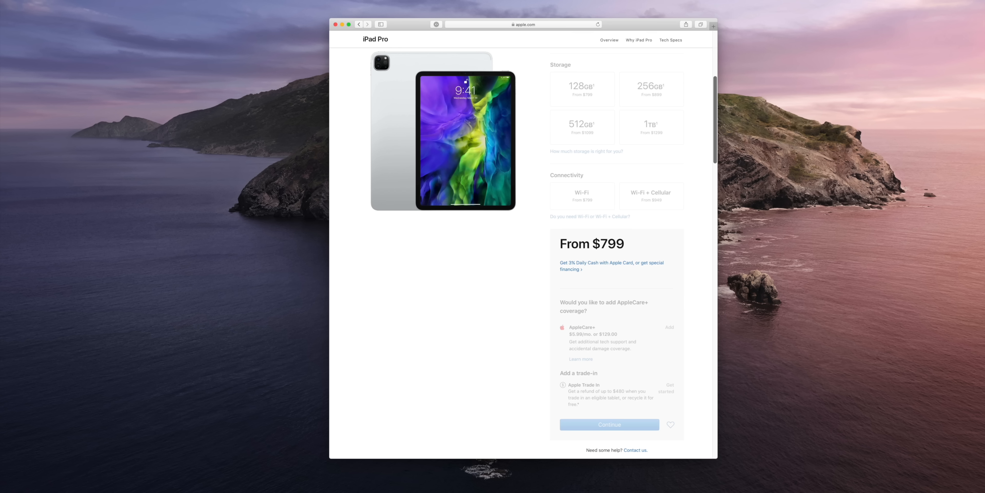